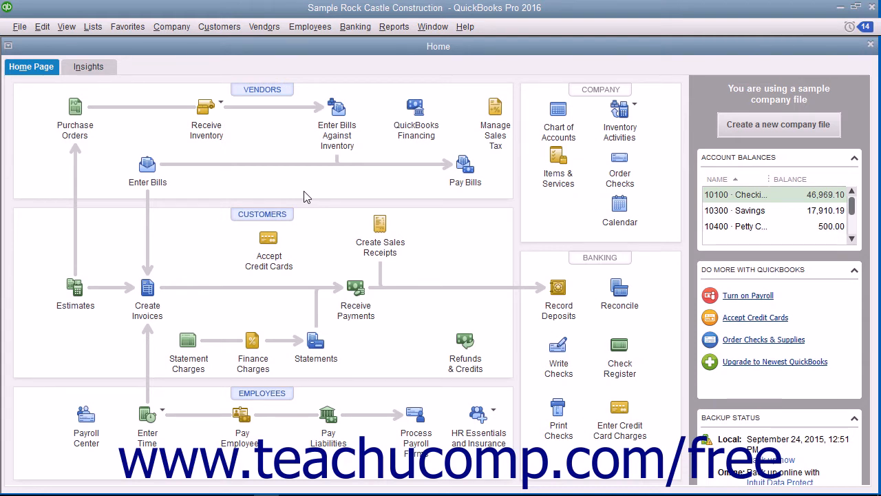
pyautogui.moveTo(202, 185)
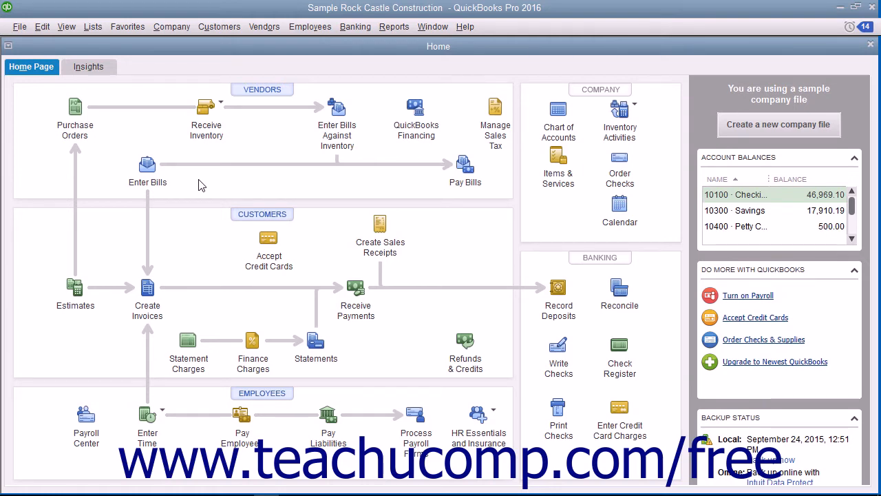
pyautogui.moveTo(188, 174)
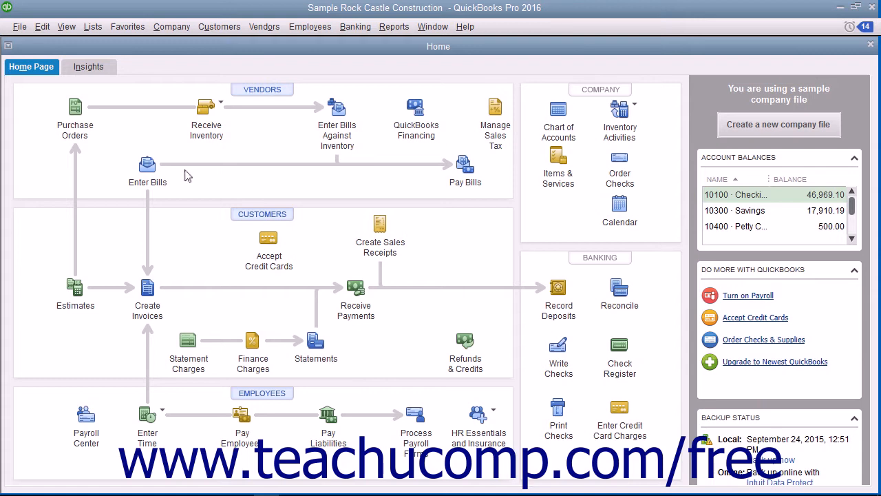
pyautogui.moveTo(172, 162)
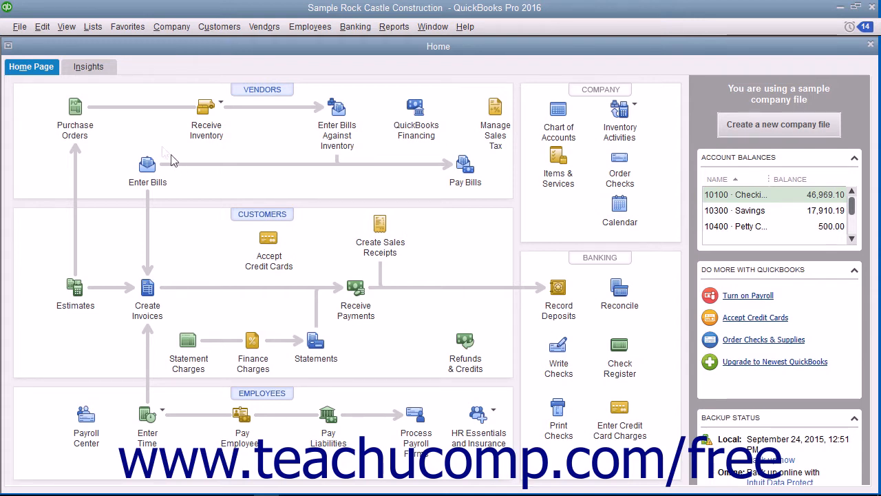
# - Open the Price Level List from Lists and show its Price Level menu
pyautogui.click(92, 26)
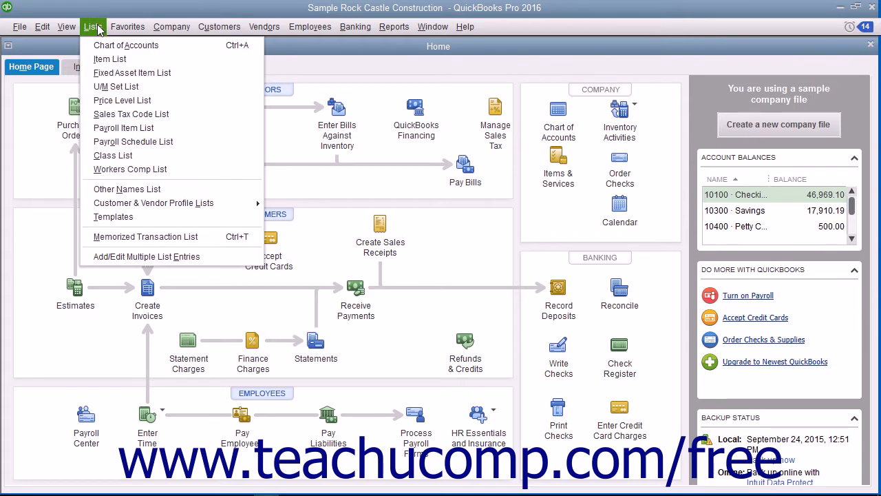
pyautogui.moveTo(122, 101)
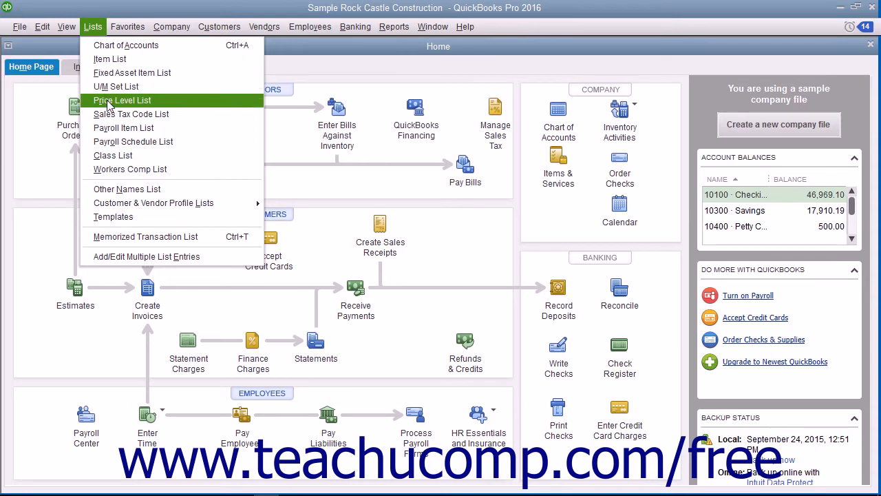
pyautogui.click(123, 99)
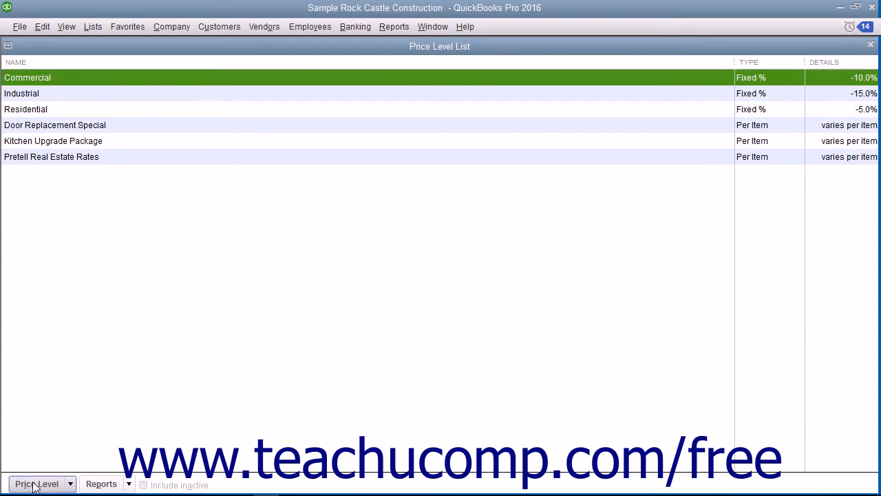
pyautogui.click(38, 483)
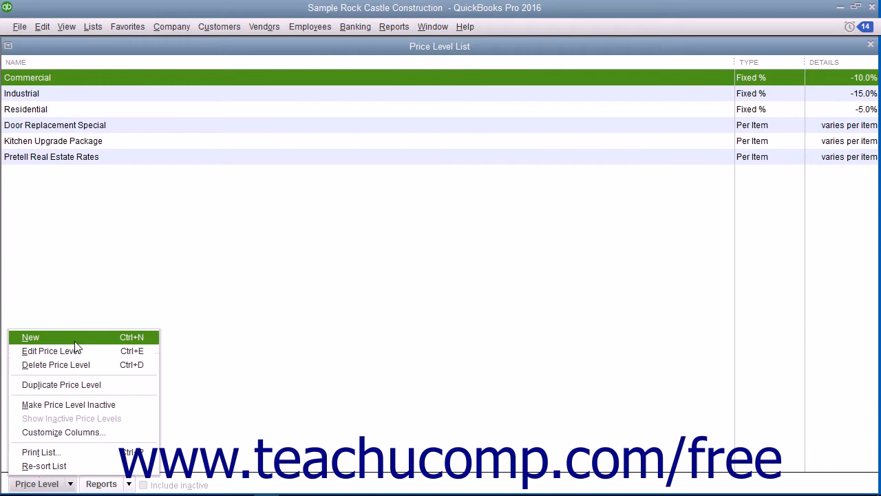
# - Create price level '25% Off Sale Price' decreasing item prices by 25%
pyautogui.click(31, 337)
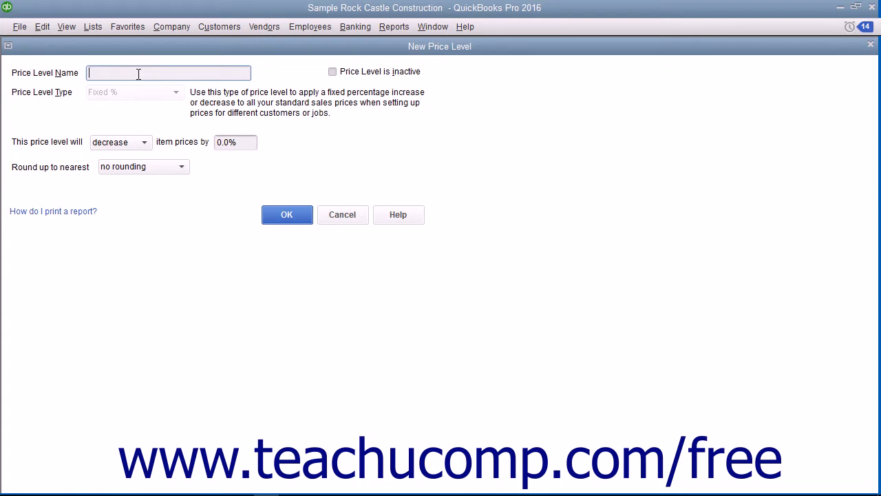
pyautogui.write('25% Off Sale Price')
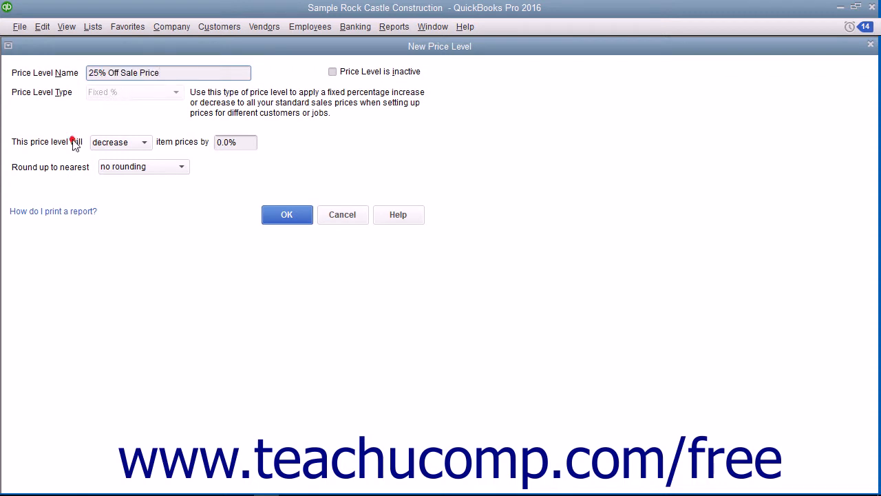
pyautogui.click(144, 142)
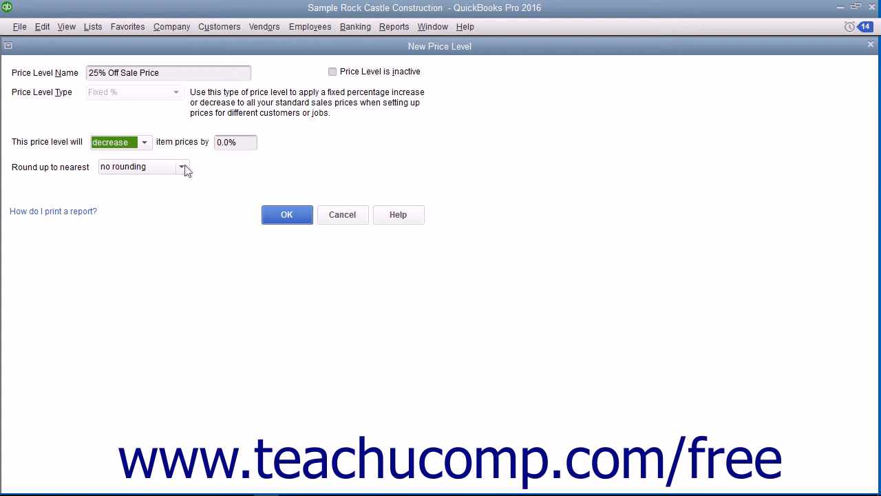
pyautogui.click(235, 142)
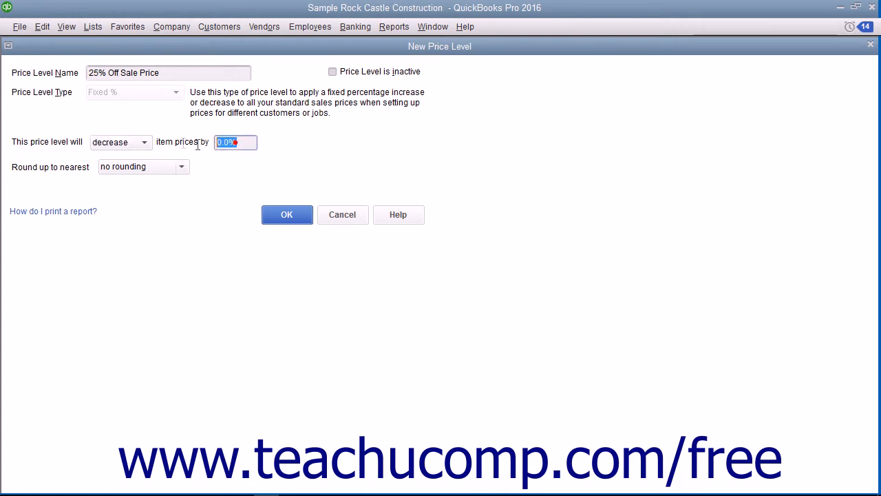
pyautogui.write('25')
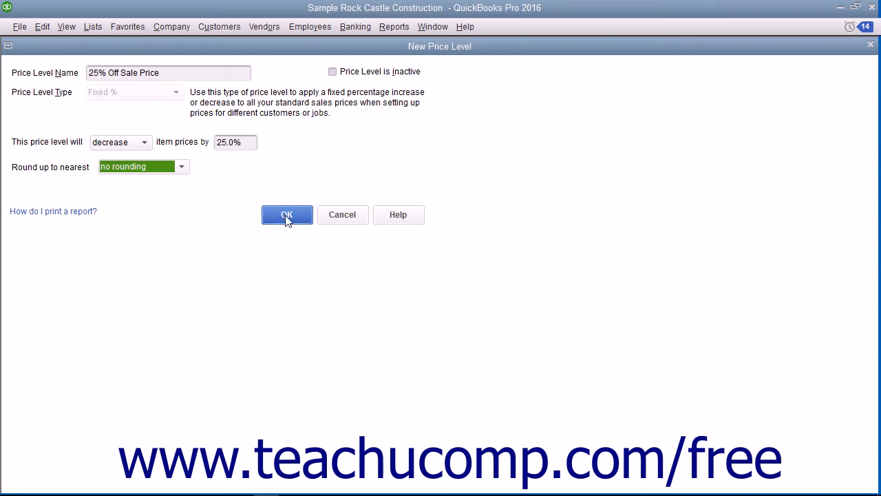
pyautogui.click(287, 214)
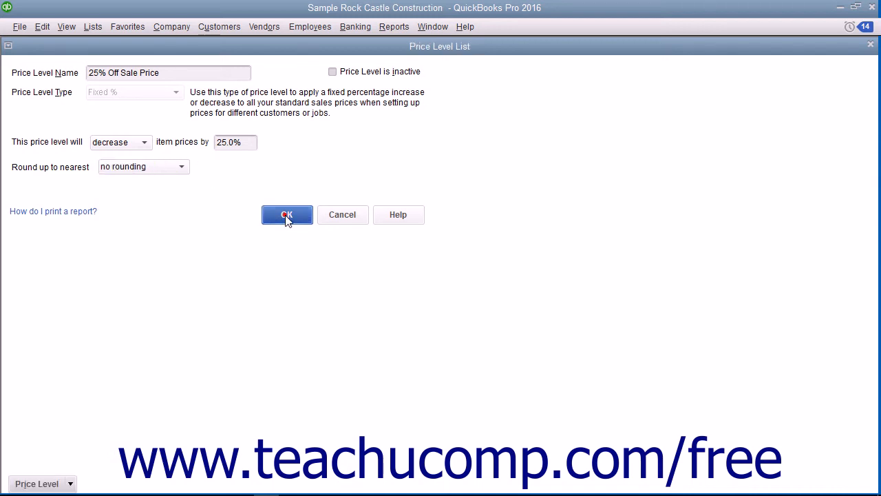
# - Review the new 25% Off Sale Price entry, then close the Price Level List
pyautogui.click(287, 214)
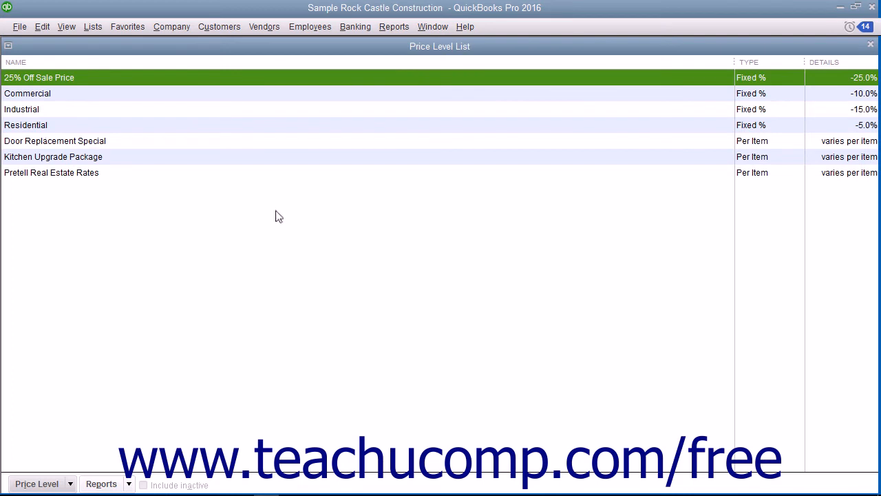
pyautogui.moveTo(110, 437)
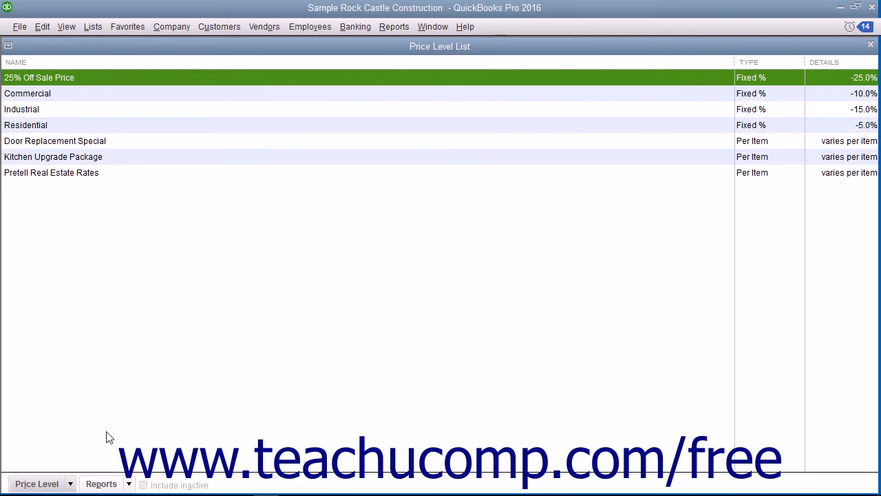
pyautogui.click(38, 484)
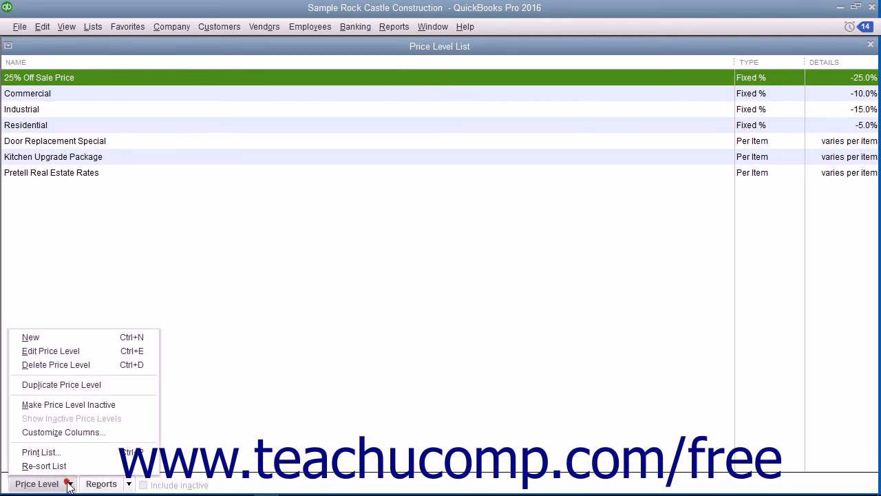
pyautogui.moveTo(71, 418)
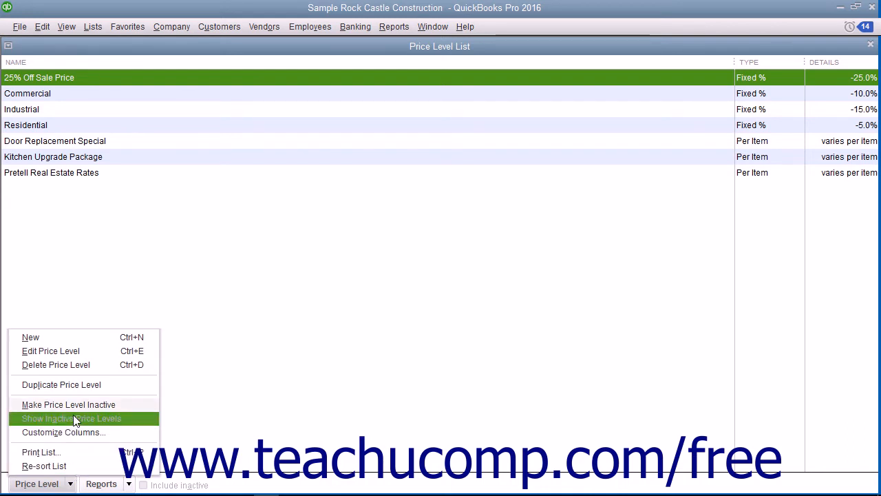
pyautogui.moveTo(76, 365)
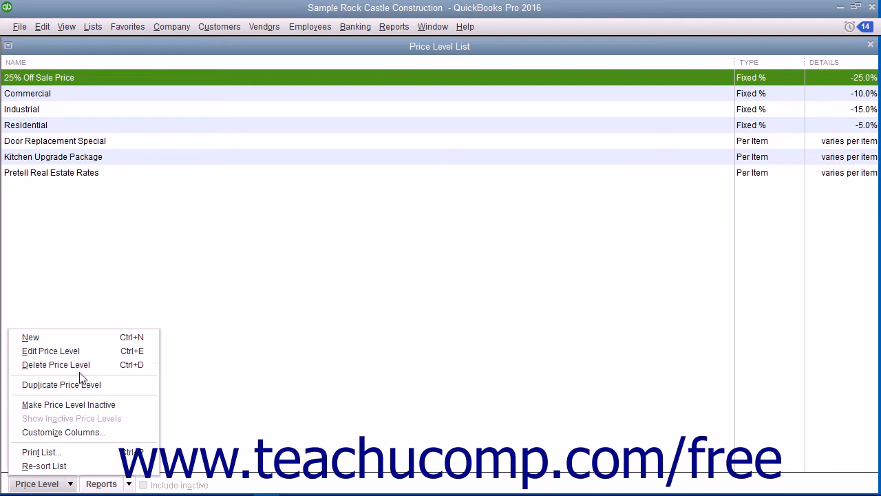
pyautogui.click(233, 258)
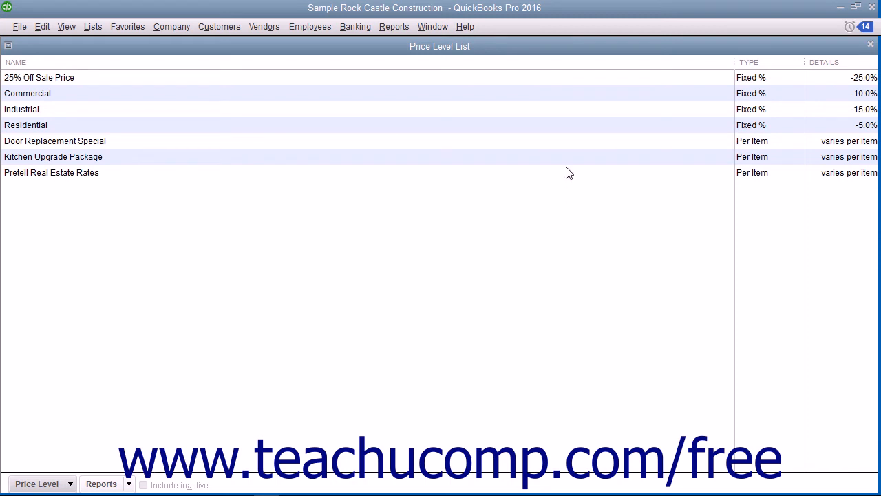
pyautogui.moveTo(577, 164)
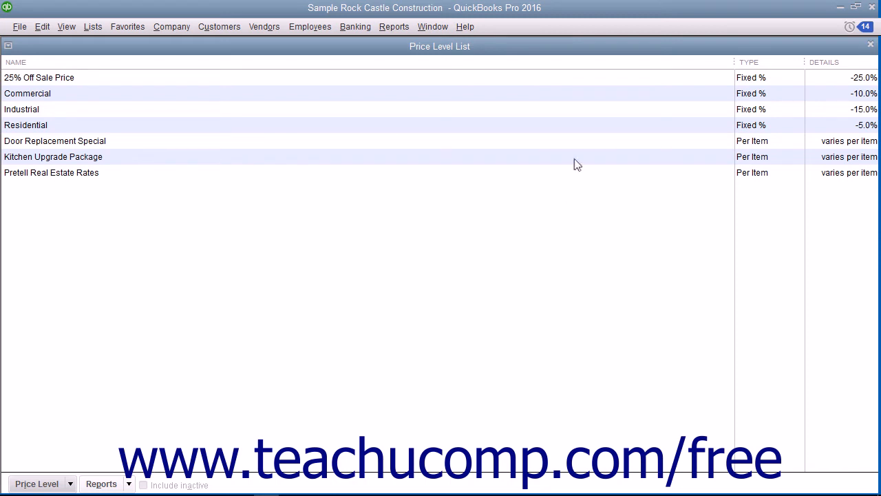
pyautogui.moveTo(581, 161)
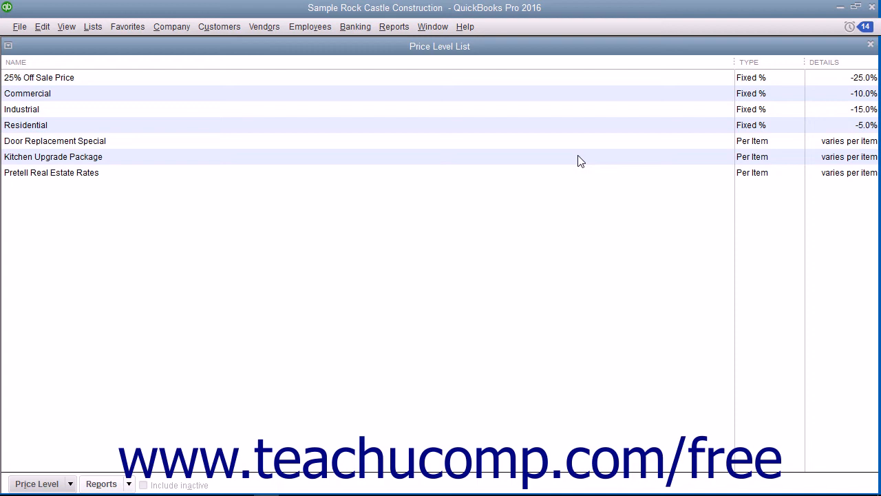
pyautogui.click(870, 46)
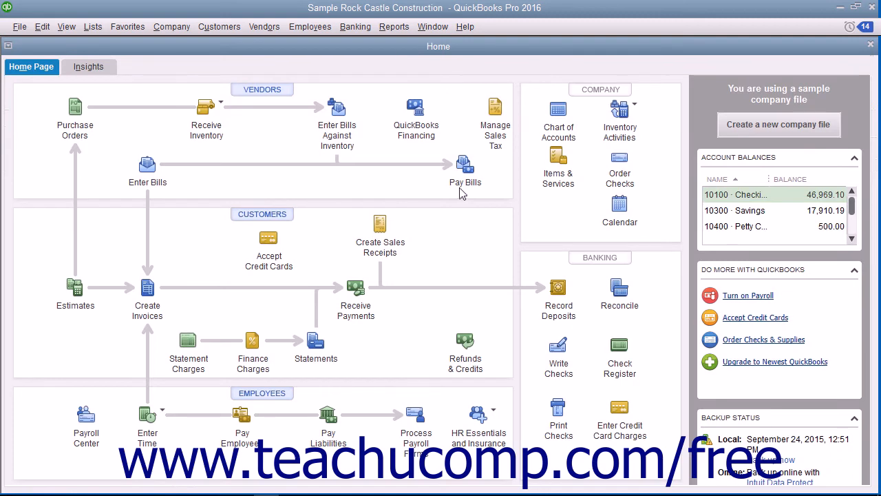
pyautogui.moveTo(122, 41)
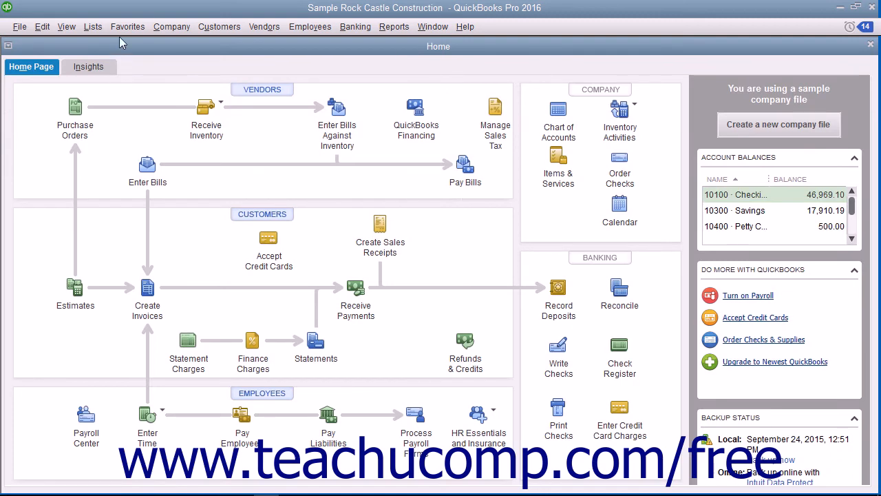
pyautogui.click(219, 26)
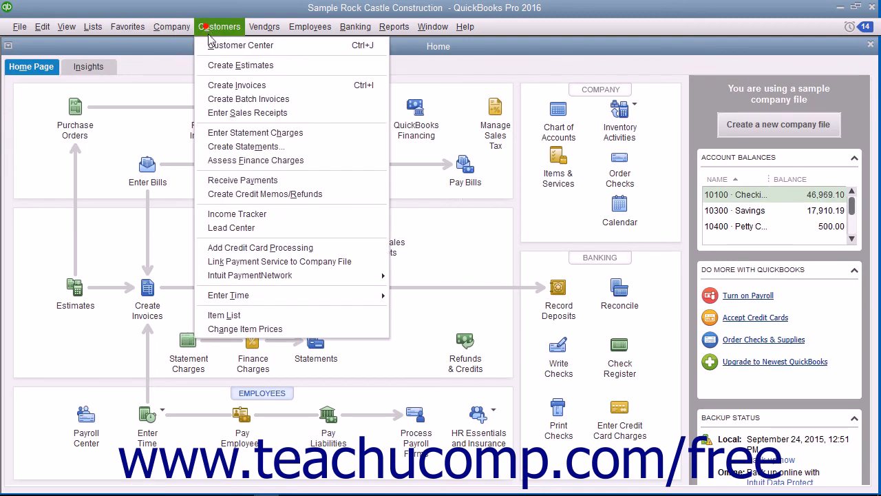
pyautogui.click(242, 45)
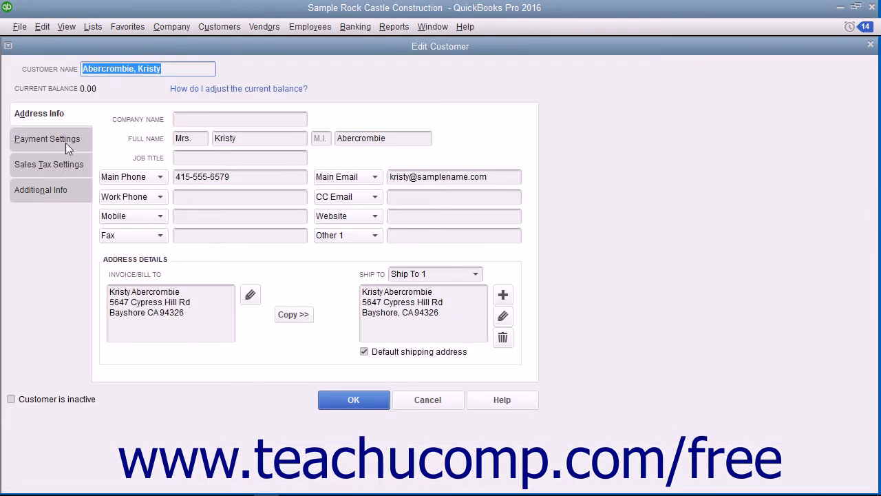
pyautogui.click(46, 138)
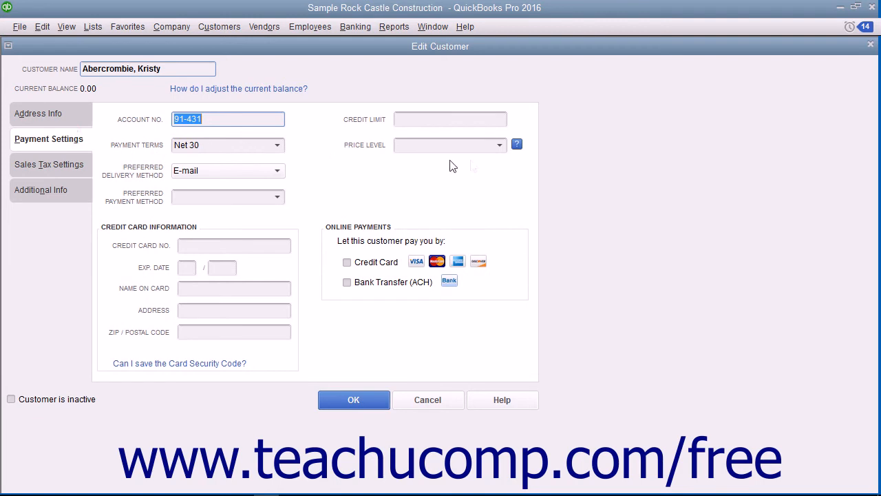
pyautogui.click(500, 145)
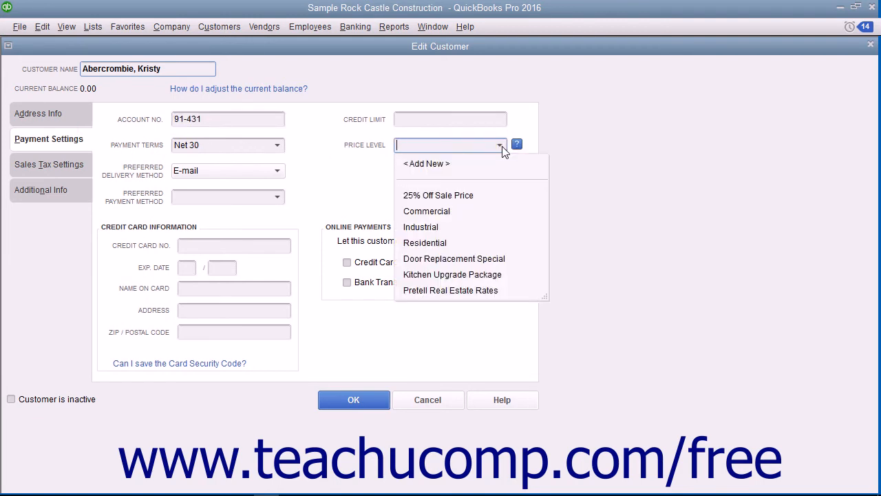
pyautogui.moveTo(454, 203)
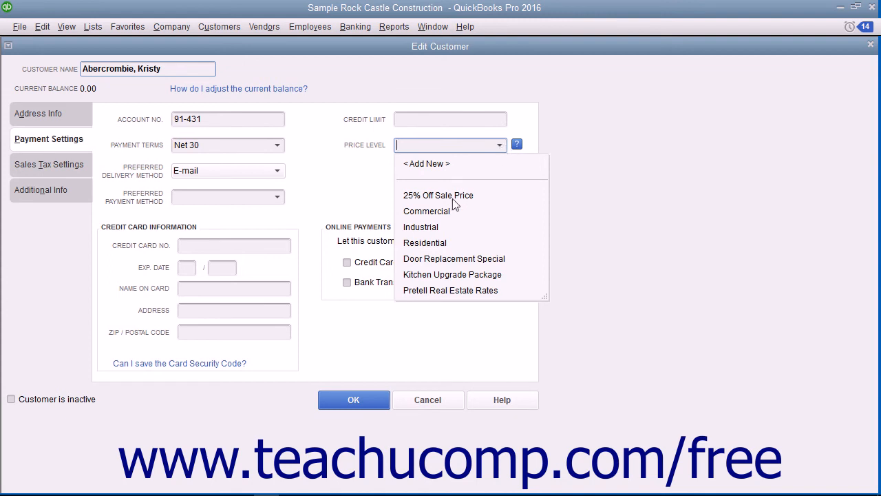
pyautogui.click(425, 210)
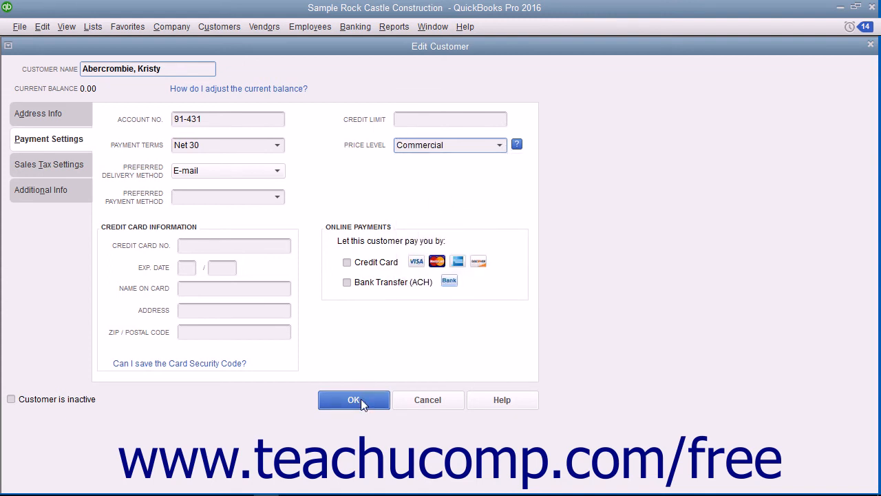
pyautogui.click(353, 399)
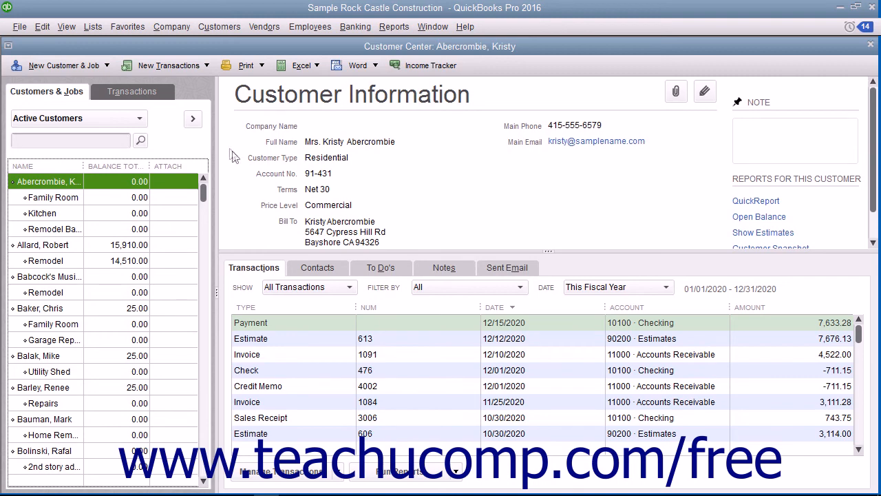
# - Create an invoice with a Framing line priced at the 25% Off Sale Price rate, 41.25
pyautogui.click(219, 27)
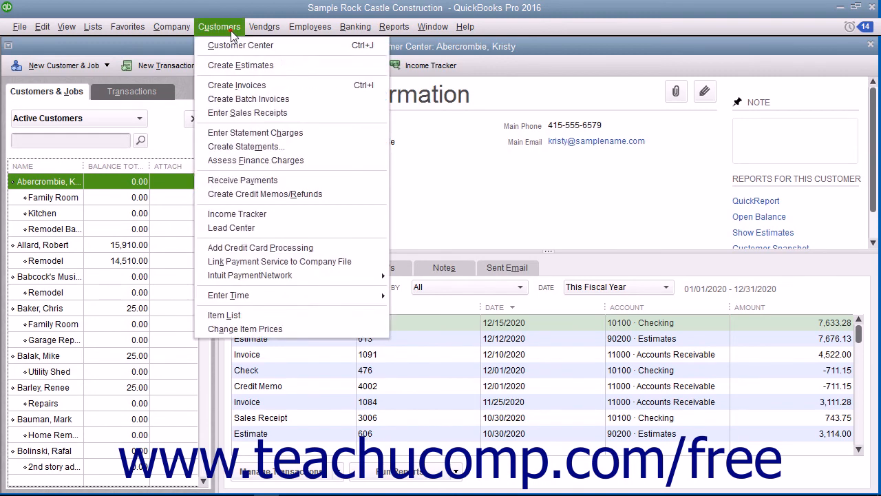
pyautogui.click(237, 85)
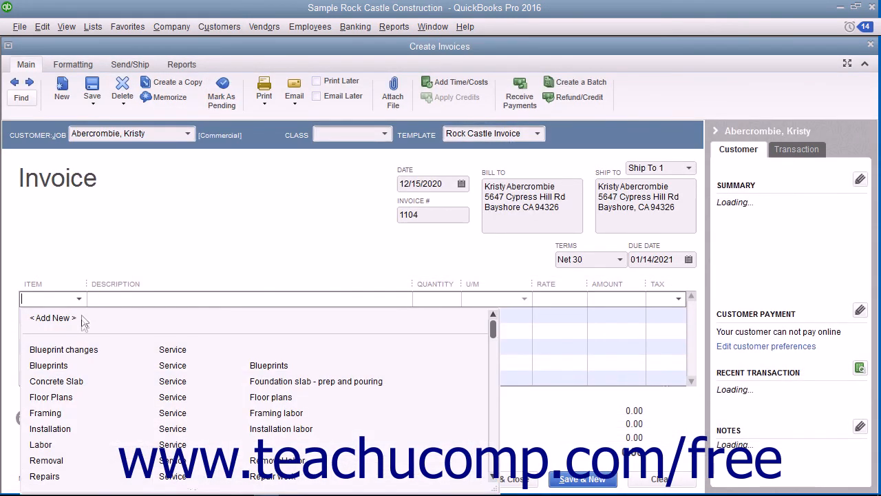
pyautogui.click(45, 413)
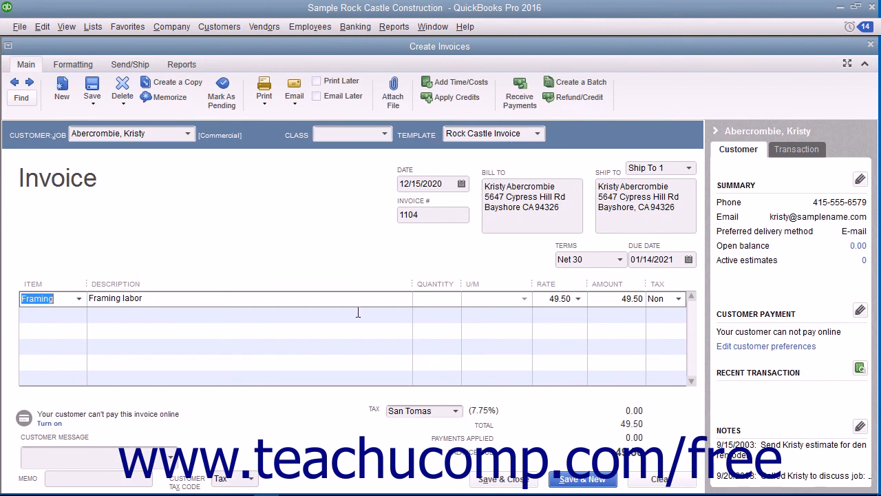
pyautogui.moveTo(546, 283)
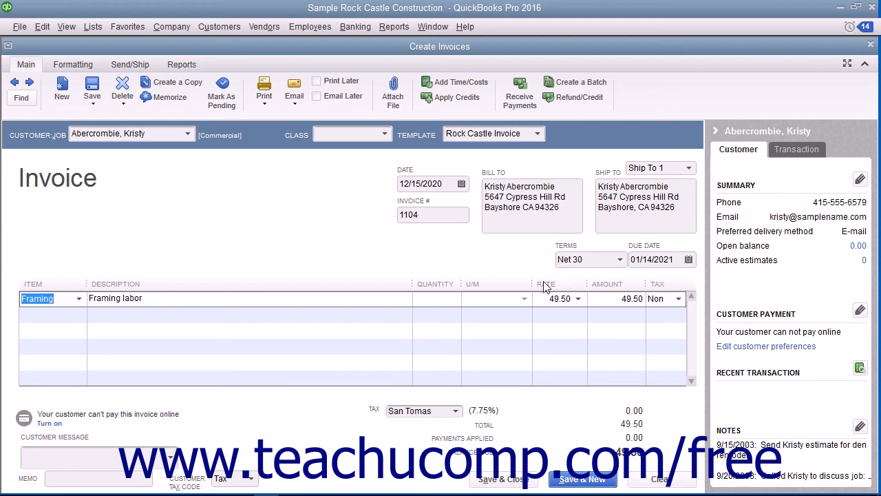
pyautogui.moveTo(584, 304)
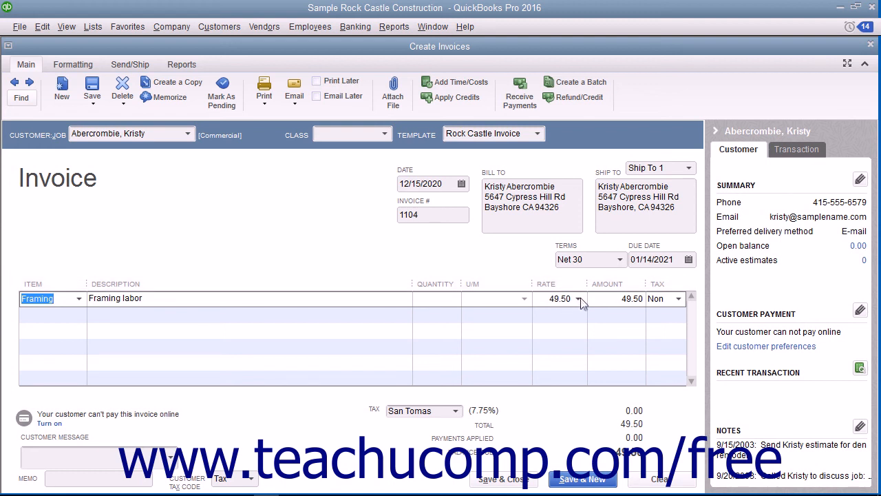
pyautogui.click(580, 298)
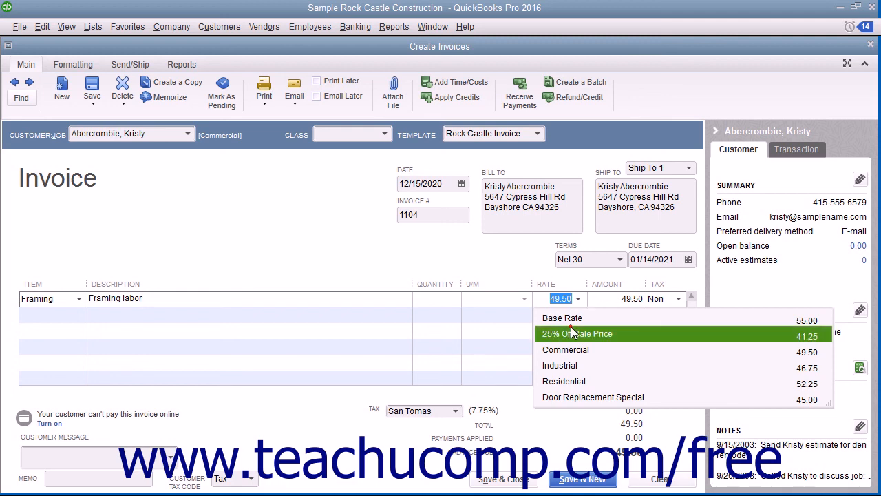
pyautogui.click(577, 333)
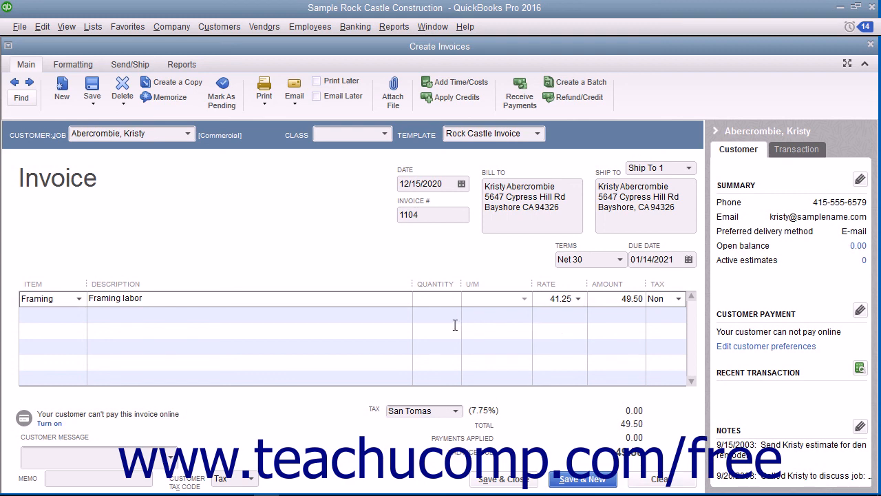
pyautogui.click(437, 298)
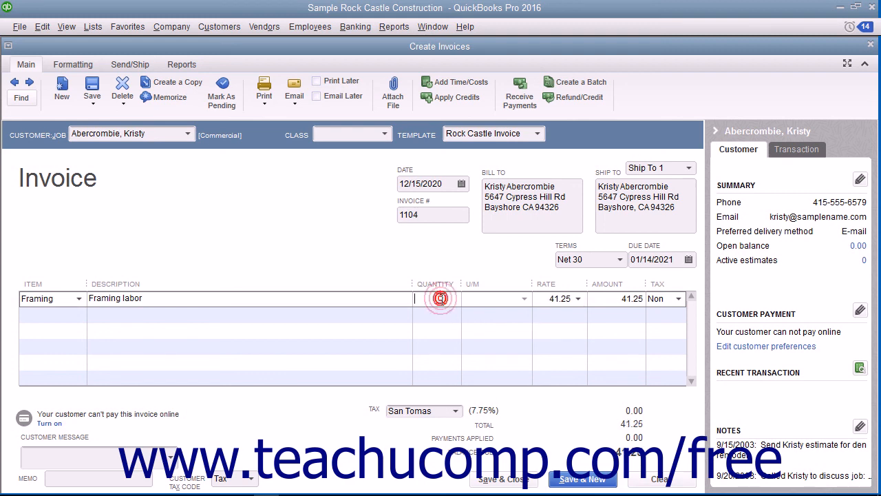